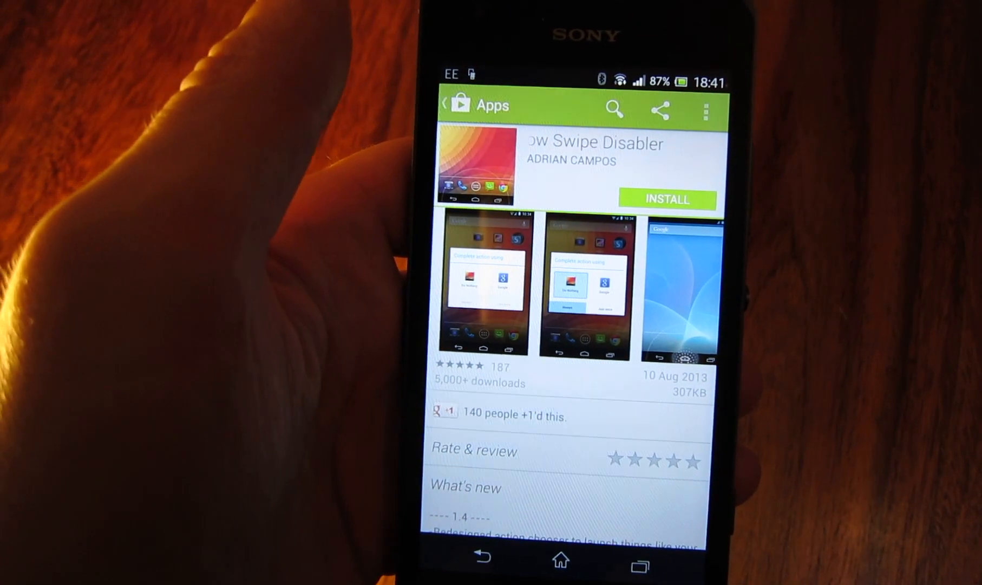
# Begin installing Google Now Swipe Disabler and accept its permissions notice
pyautogui.click(667, 199)
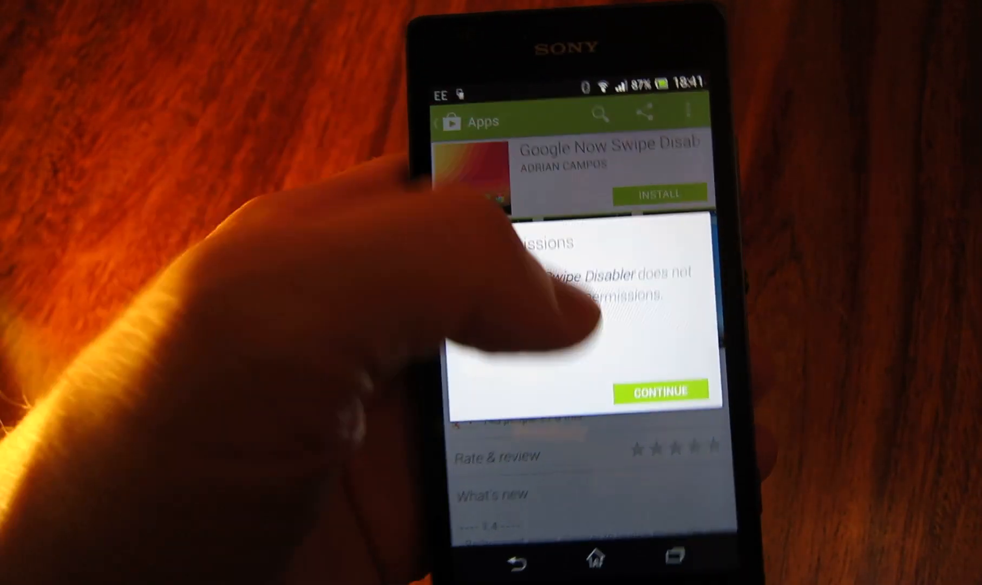
pyautogui.click(662, 391)
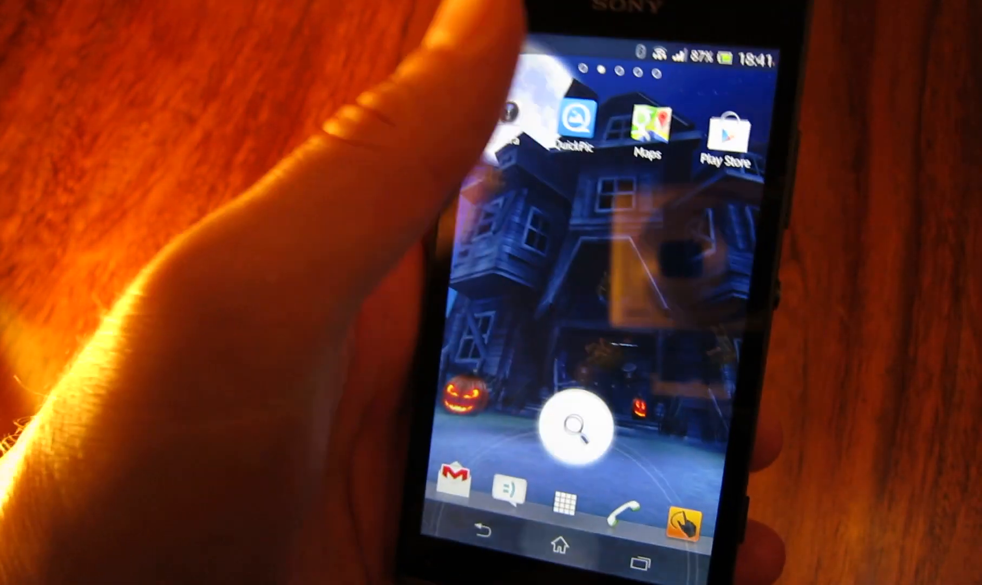
# Choose Google Now Swipe Disabler as the handler for the home-screen swipe-up action
pyautogui.click(570, 426)
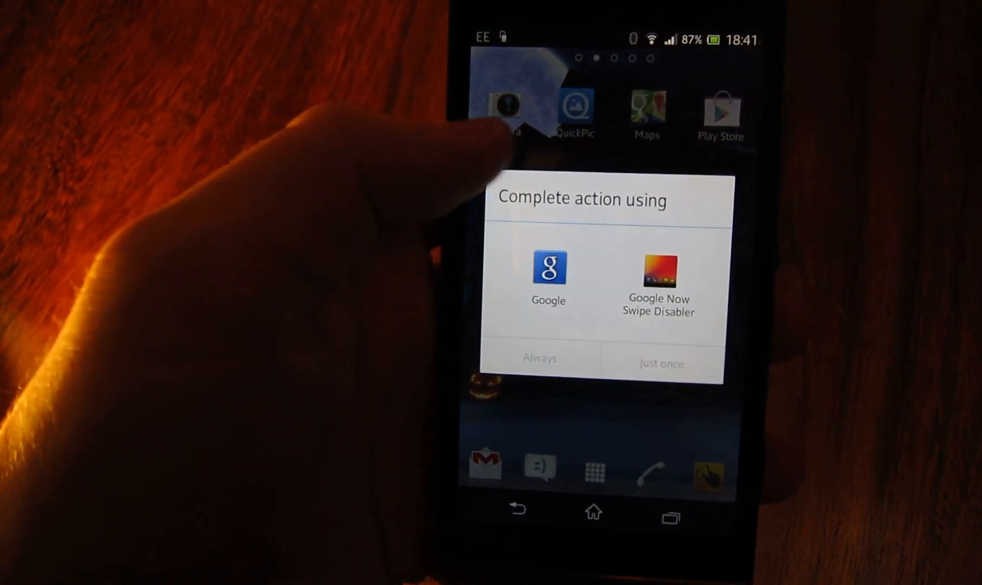
pyautogui.click(658, 275)
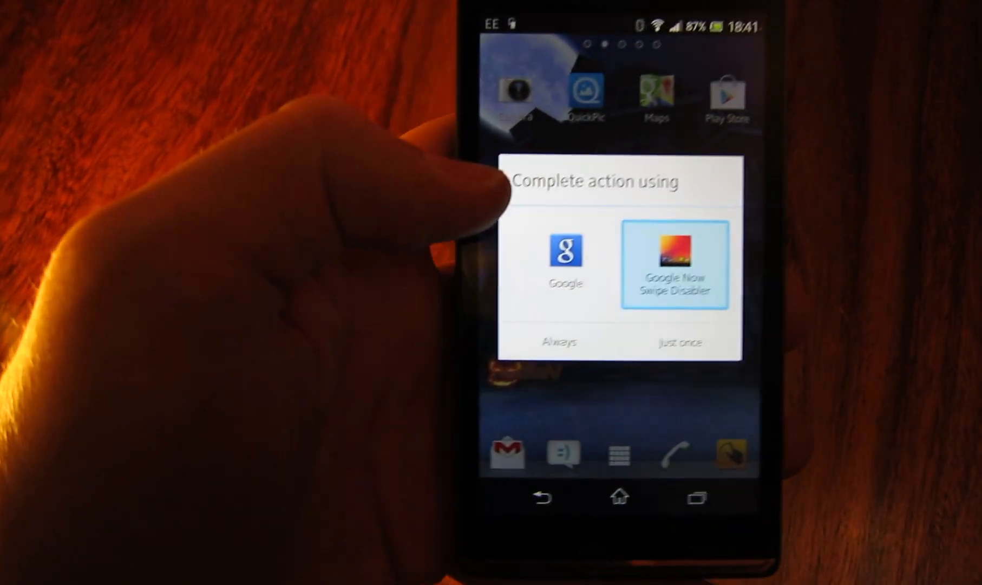